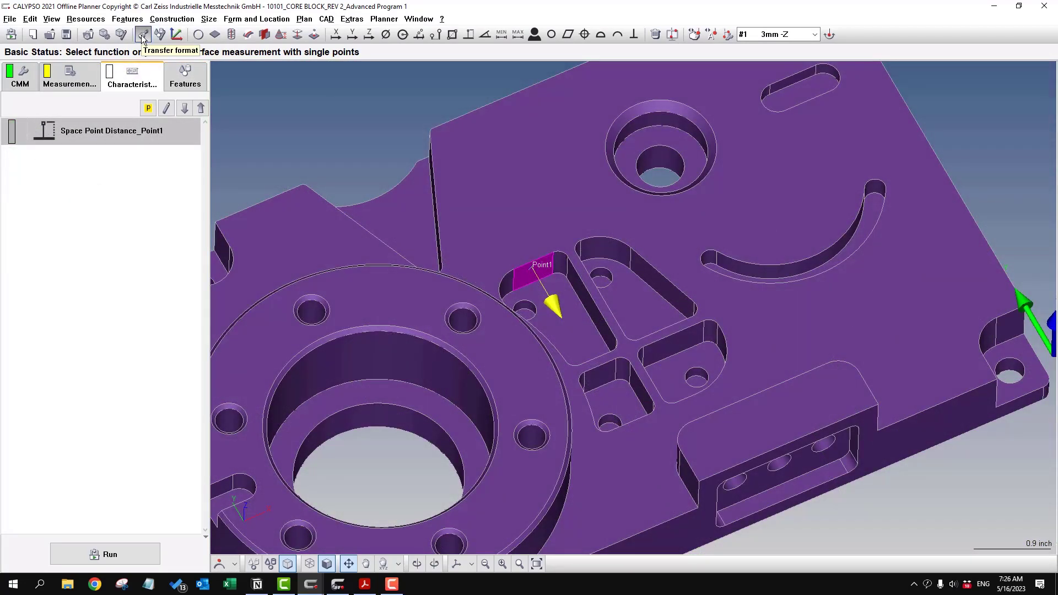
Apply the Space Point Distance_Point1 settings to the Point1 pocket-wall check via Transfer format
click(143, 34)
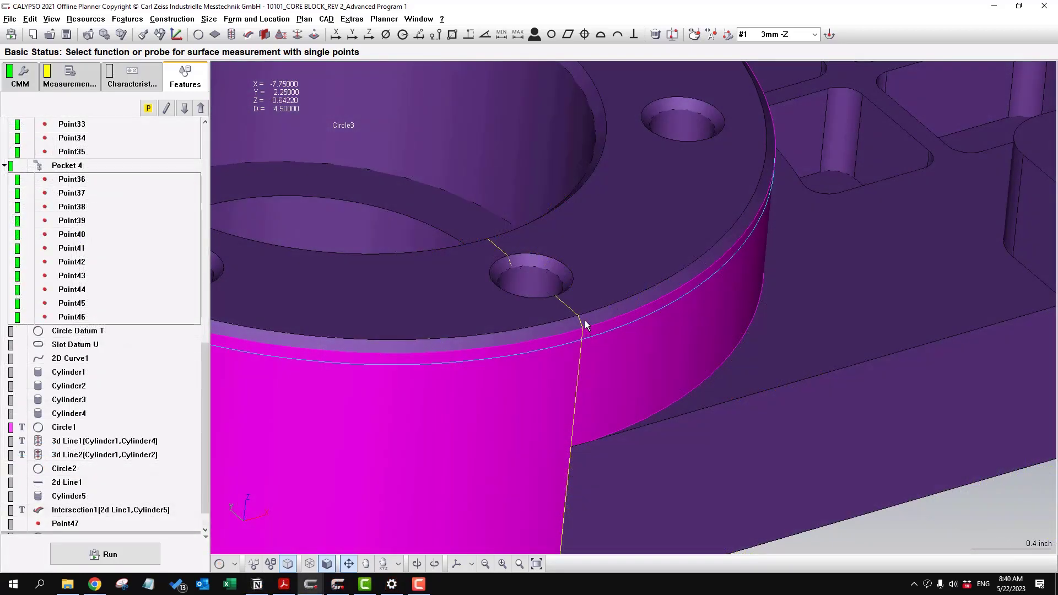
mouse_move(587, 343)
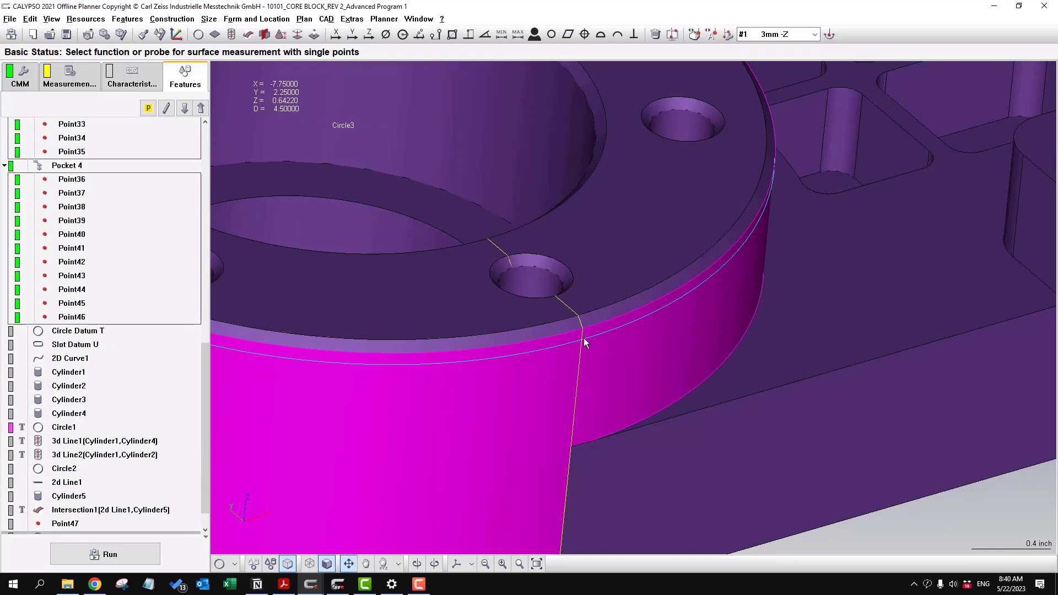
mouse_move(628, 342)
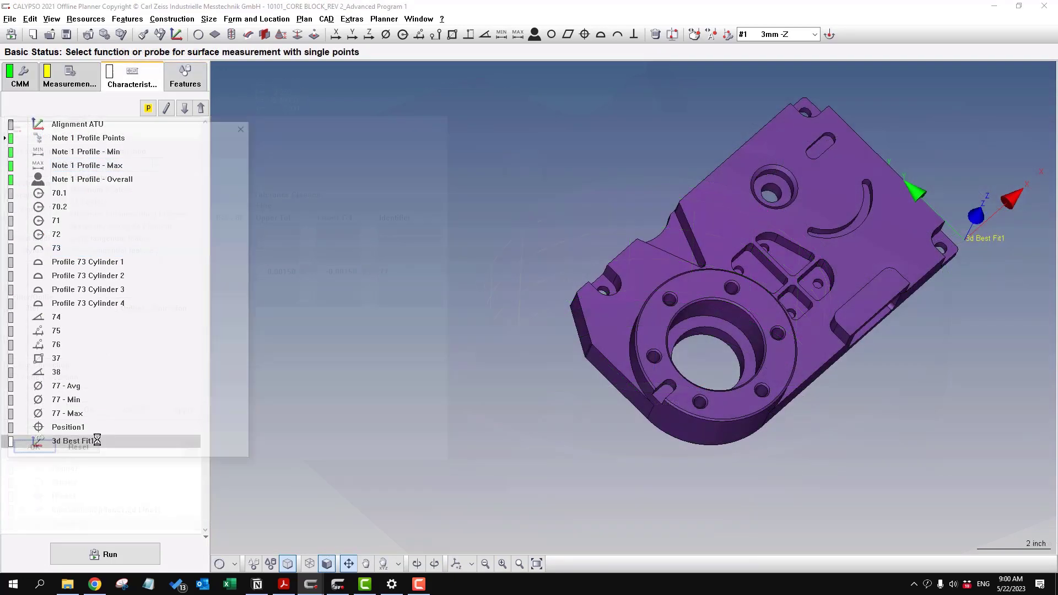
Configure the 3d Best Fit1 alignment as 3d Best Fit AD and place it after Alignment ATU
double_click(72, 441)
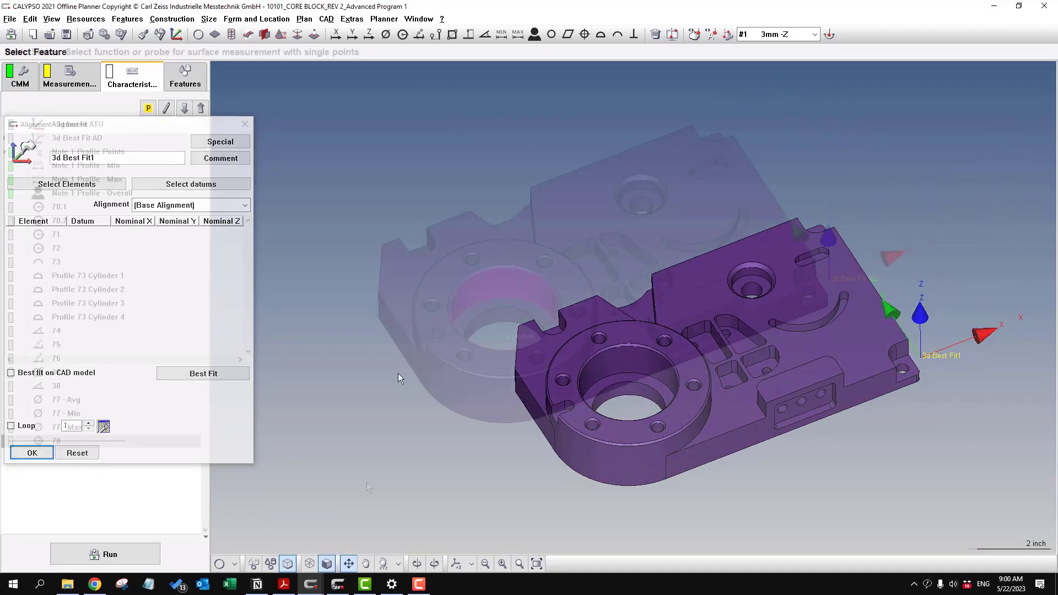
click(32, 452)
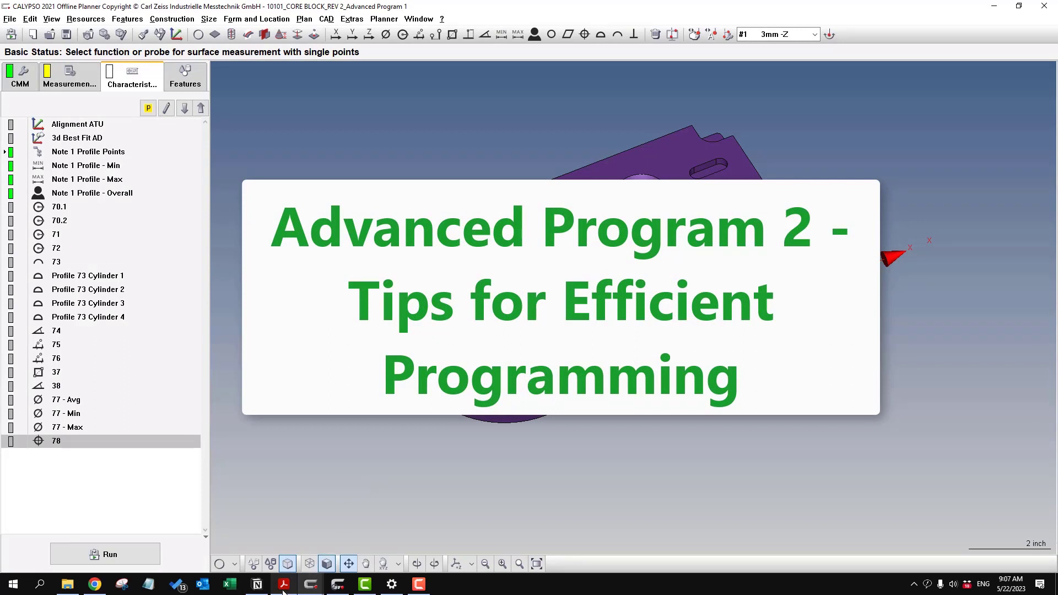
mouse_move(420, 426)
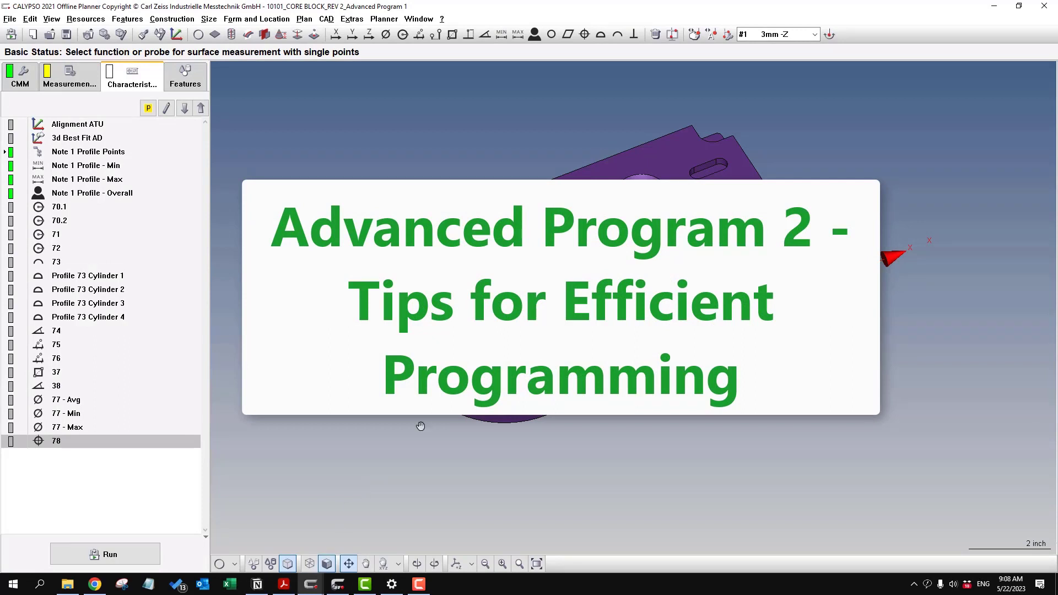